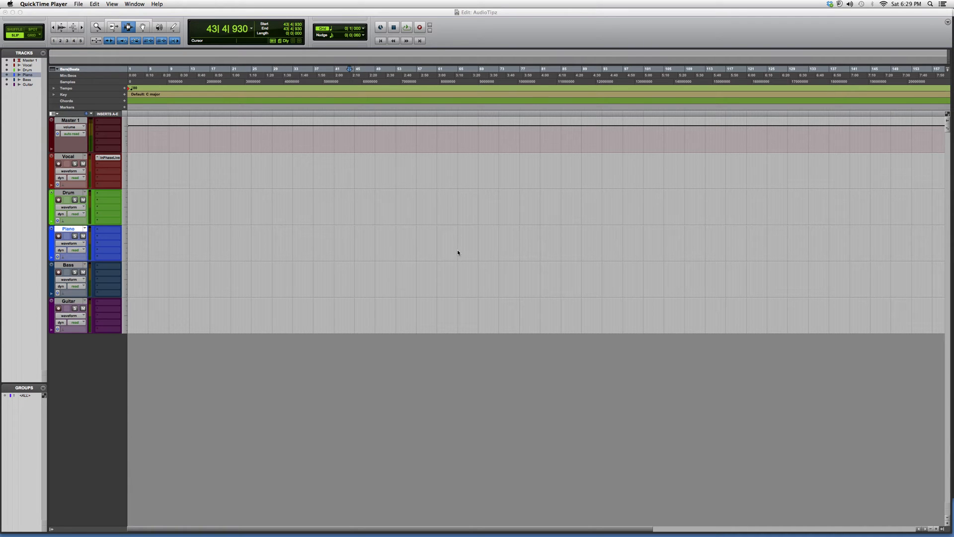
Replace the Vocal track's InPhase Live insert with InPhase LT (mono) from the EQ category
{"action": "left_click", "coordinate": [108, 157]}
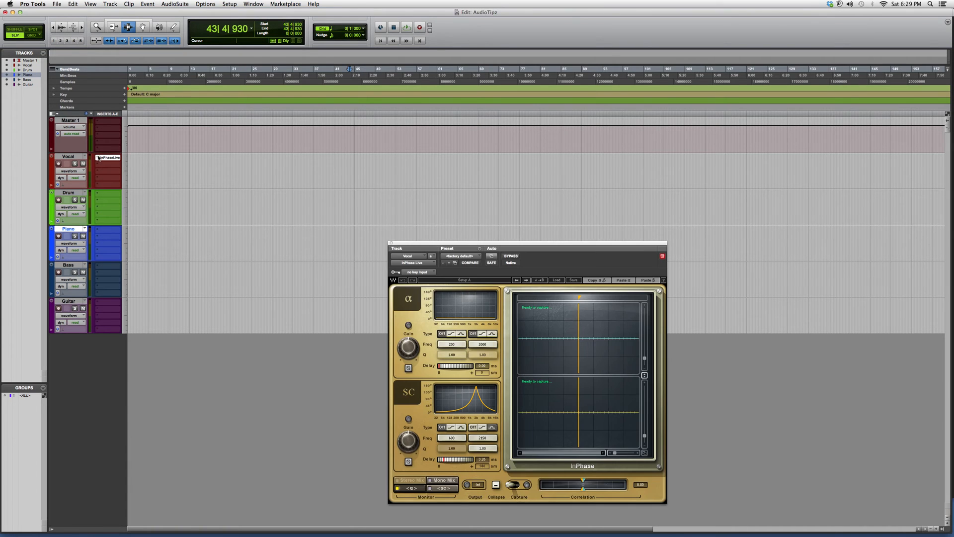
{"action": "mouse_move", "coordinate": [109, 157]}
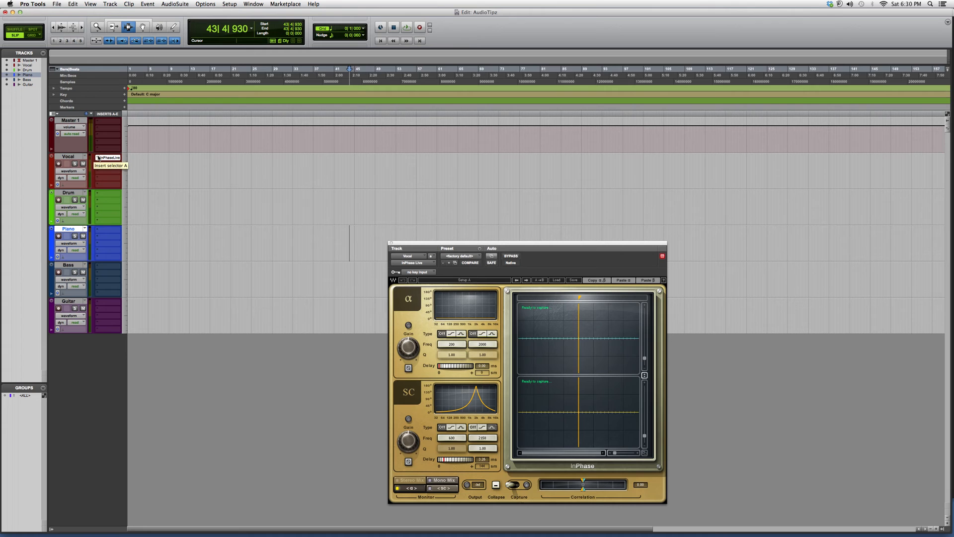
{"action": "left_click", "coordinate": [108, 157]}
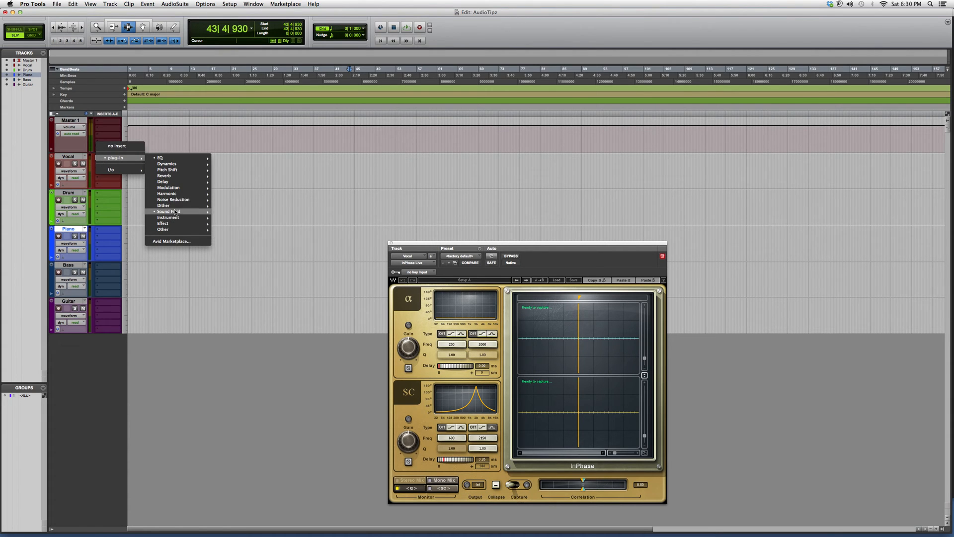
{"action": "left_click", "coordinate": [160, 158]}
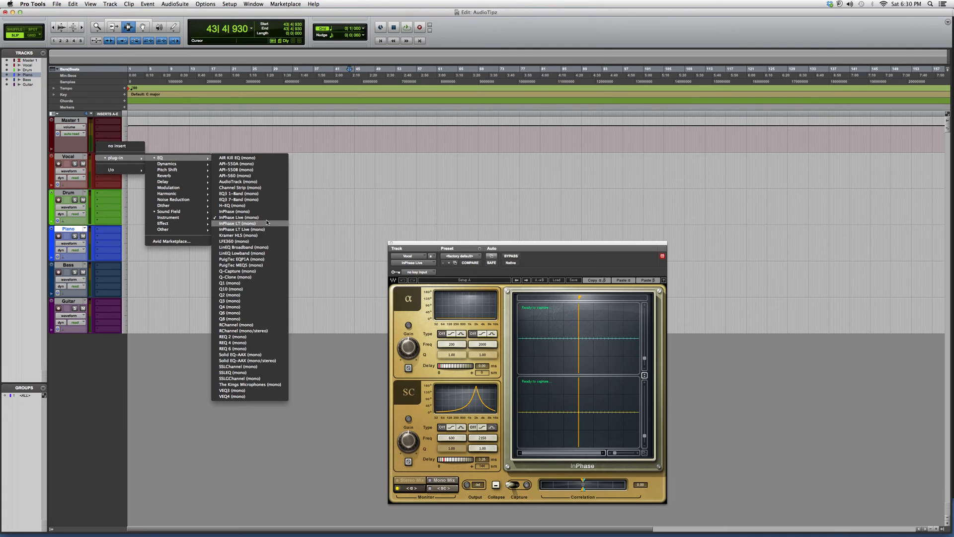
{"action": "left_click", "coordinate": [236, 223]}
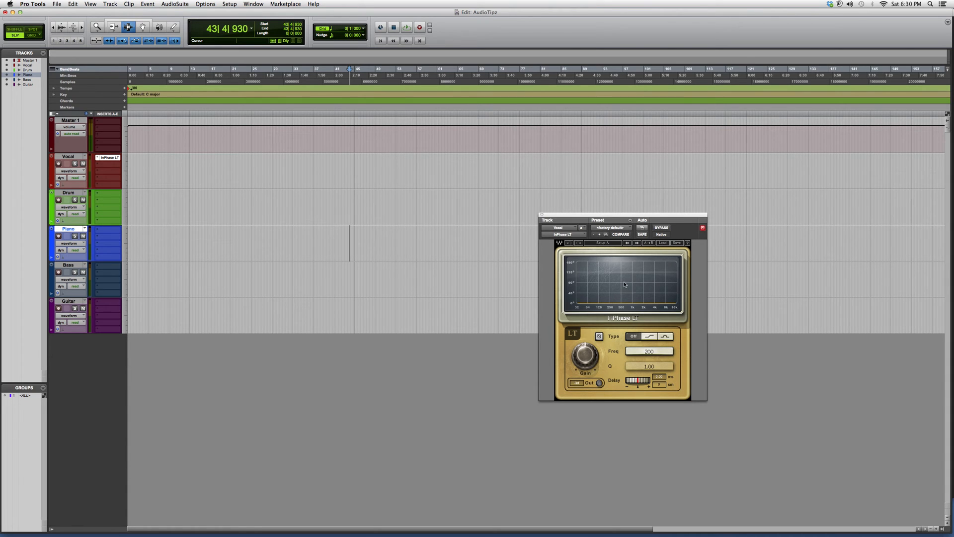
{"action": "mouse_move", "coordinate": [650, 311]}
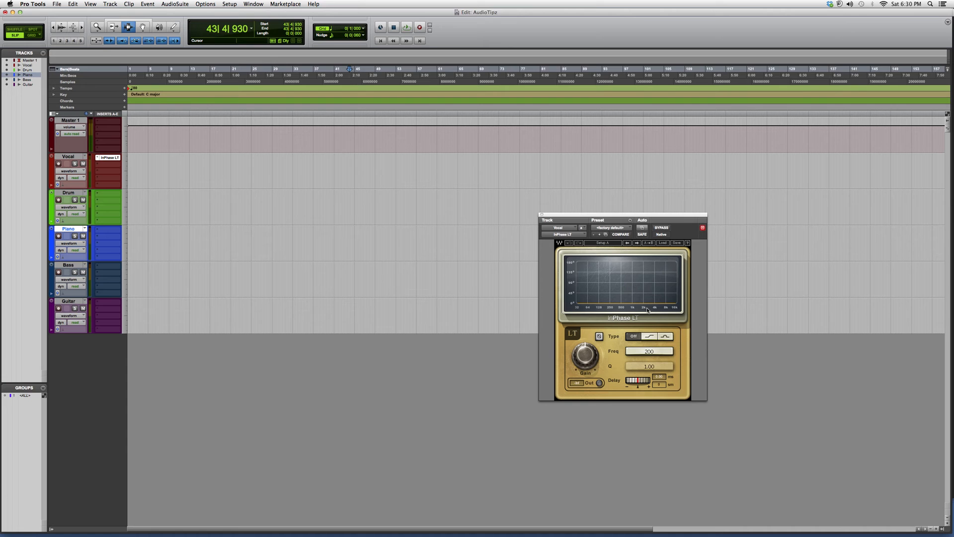
{"action": "left_click", "coordinate": [349, 244]}
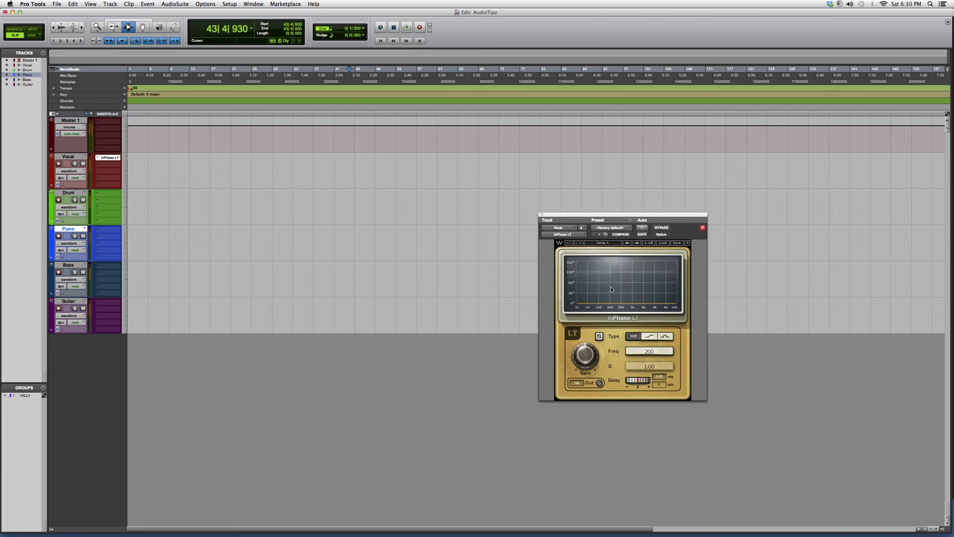
{"action": "mouse_move", "coordinate": [673, 281]}
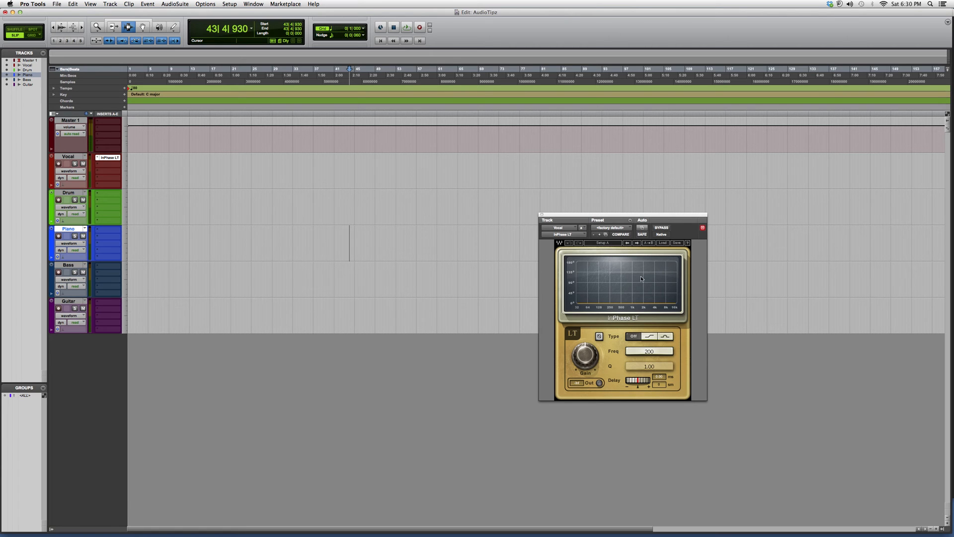
{"action": "mouse_move", "coordinate": [643, 318]}
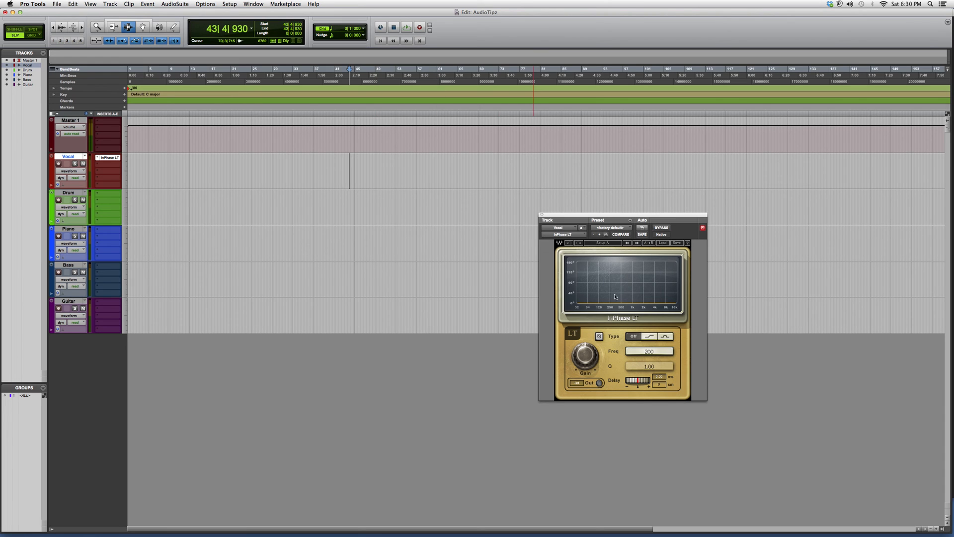
{"action": "mouse_move", "coordinate": [612, 298]}
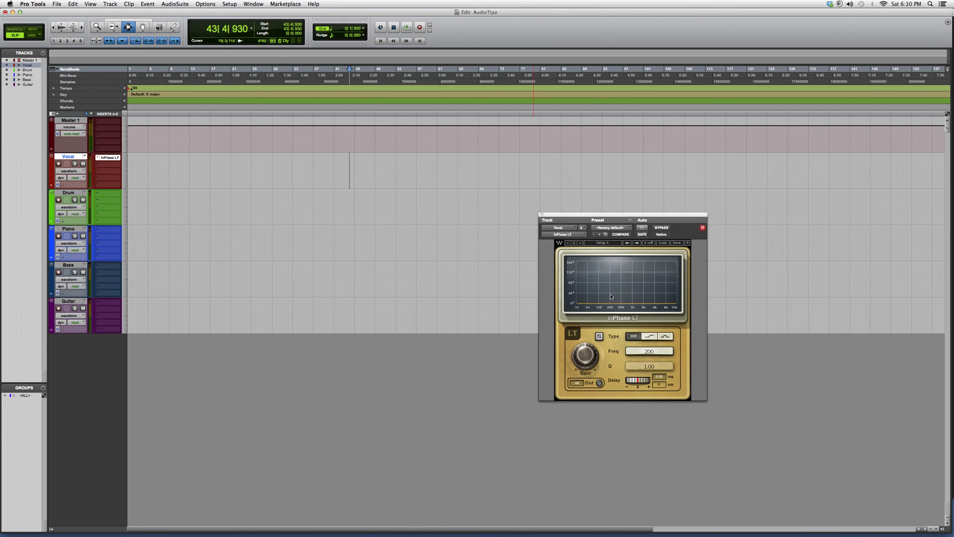